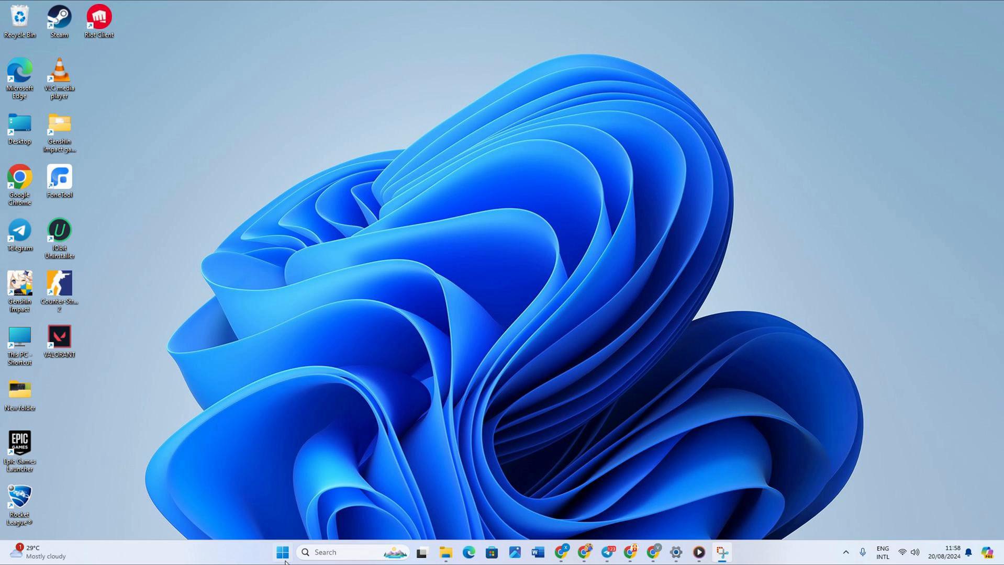
Step: Go to Settings > Network & internet on the way to the Network reset page
left_click(282, 552)
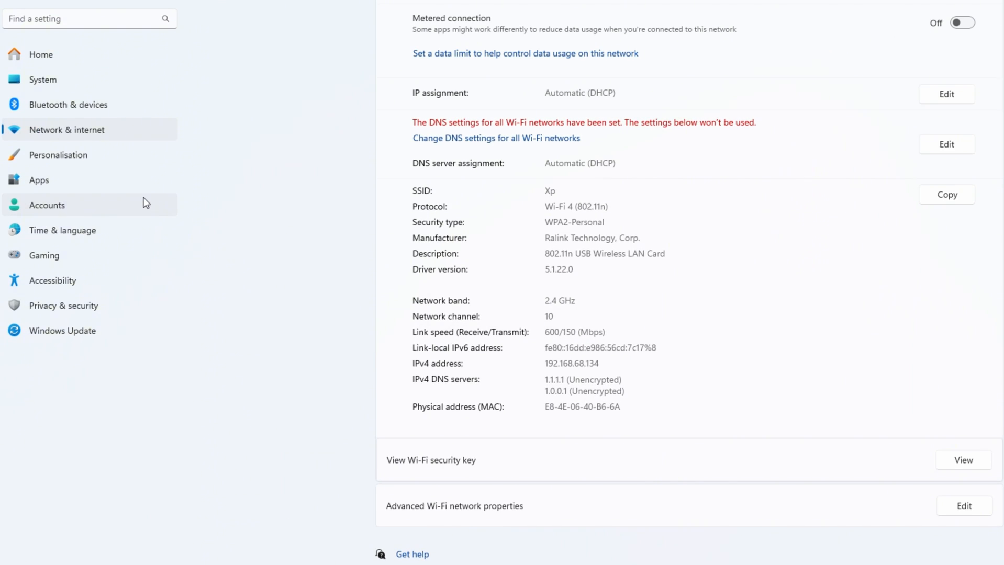
left_click(67, 129)
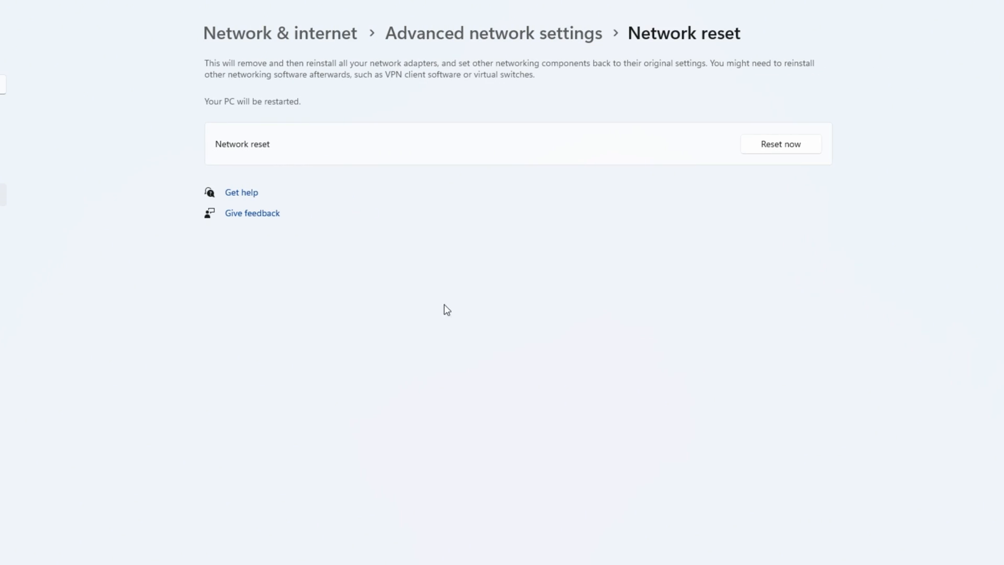
Step: Start the reset of all network settings with Reset now
left_click(780, 143)
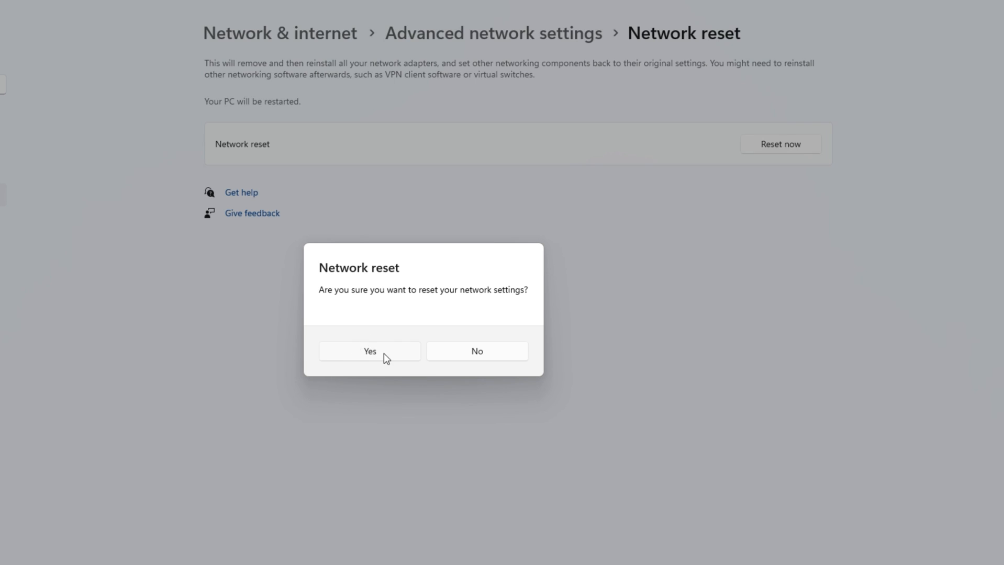
mouse_move(289, 355)
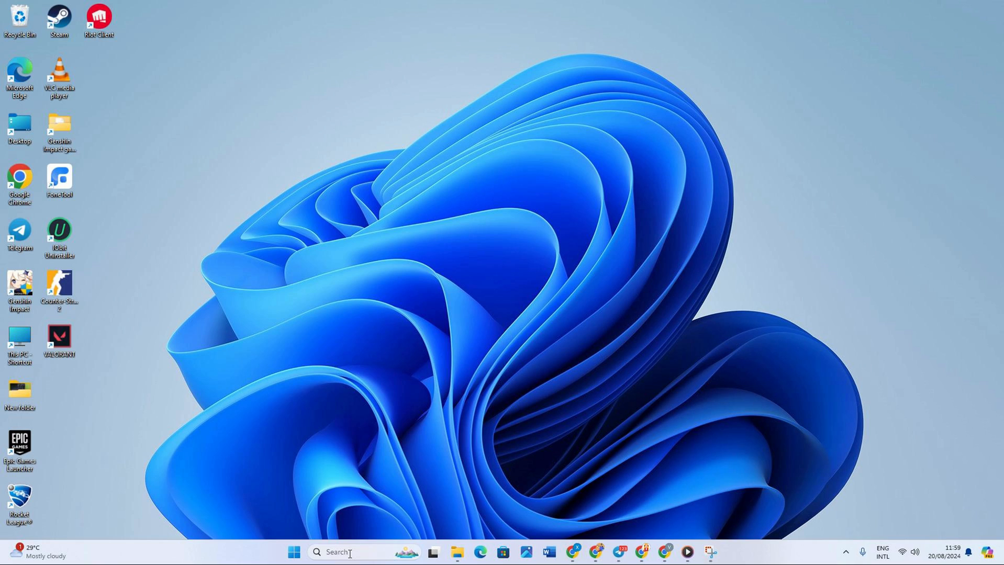
Step: Search for 'cmd' and launch Command Prompt as administrator
left_click(346, 552)
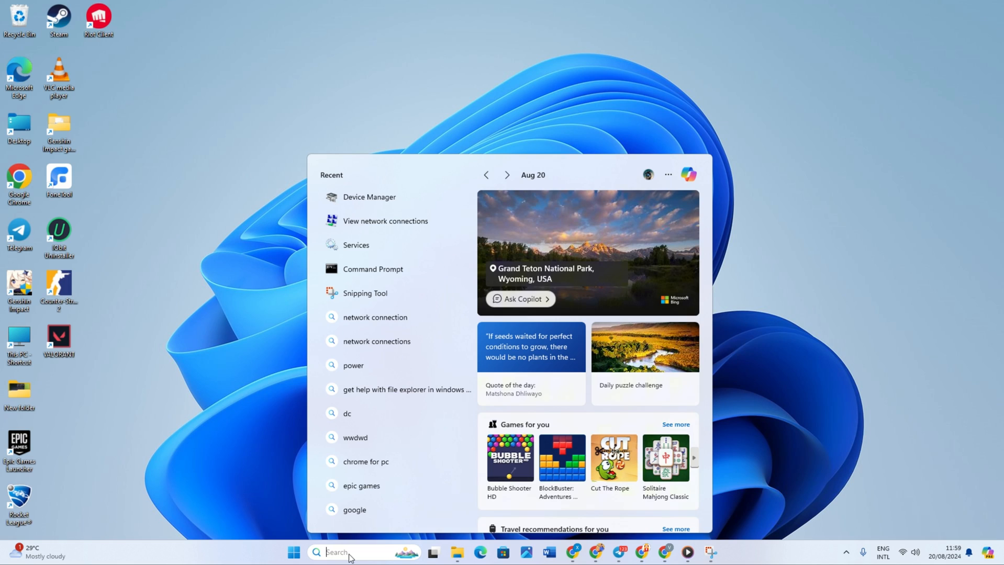
type("cmd")
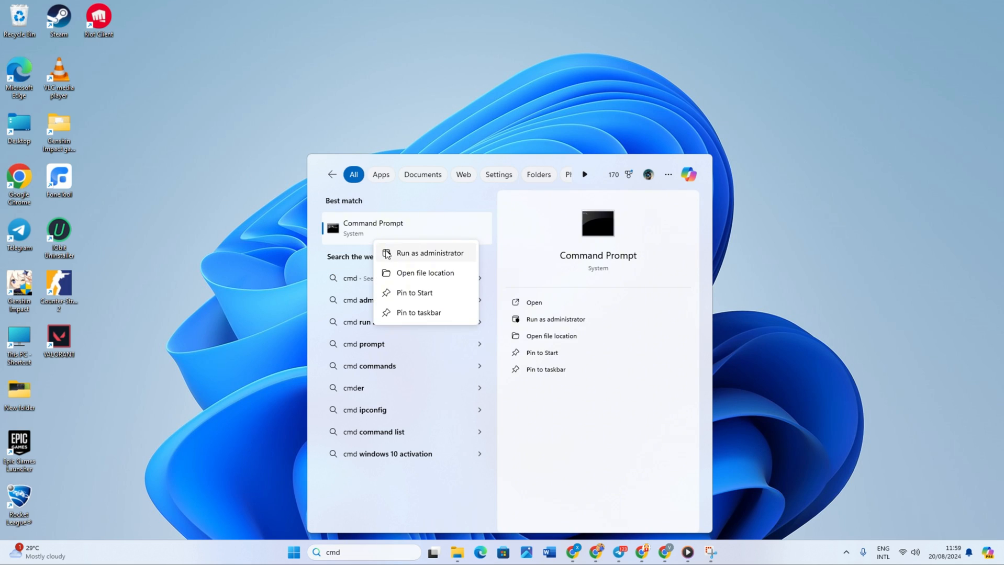
left_click(429, 253)
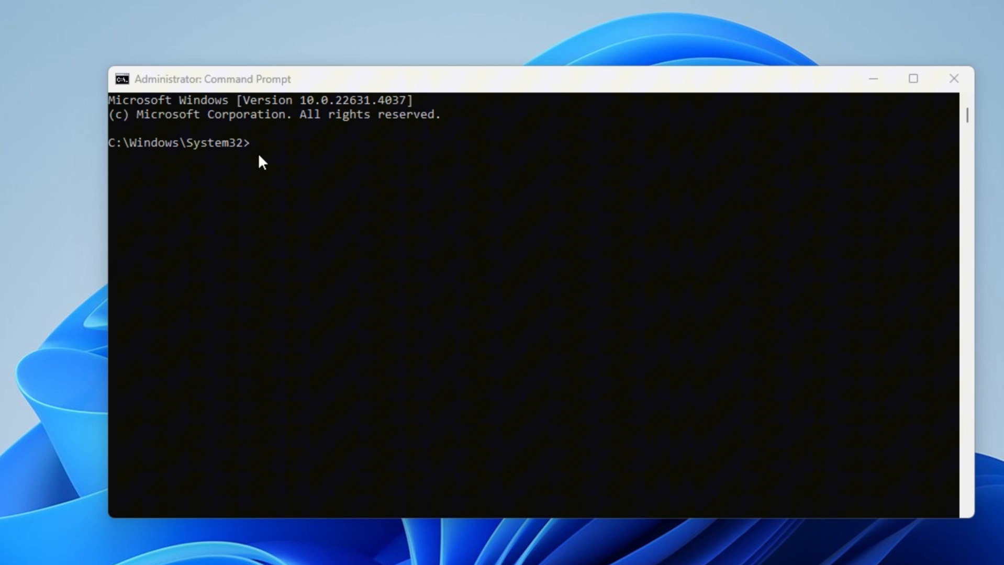
mouse_move(254, 146)
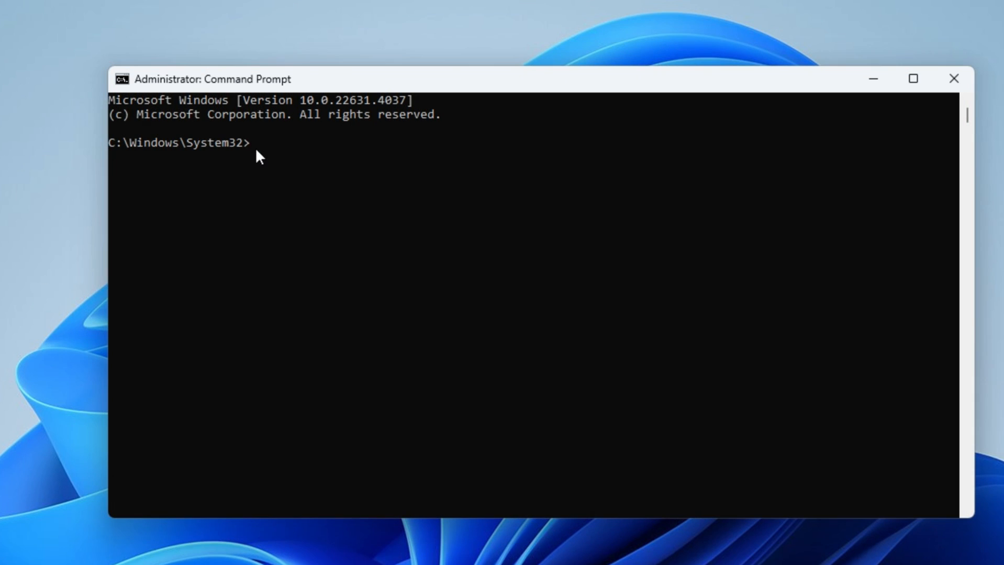
Step: Reset TCP/IP with 'netsh int ip reset c:\resetlog.txt'
type("netsh int ip reset c:\\resetlog.txt")
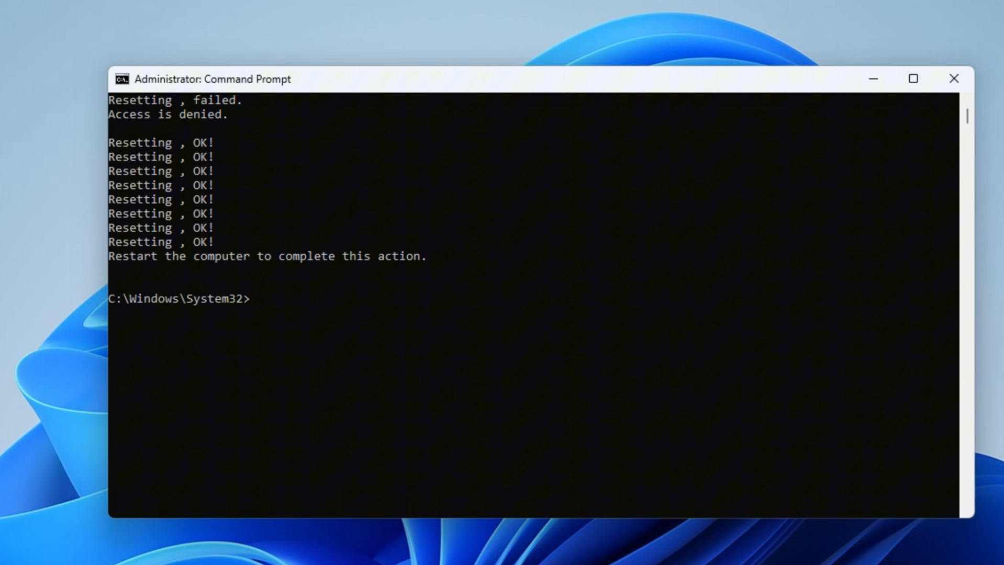
Step: Flush the DNS resolver cache with 'ipconfig /flushdns'
type("ipconfig /flushdns")
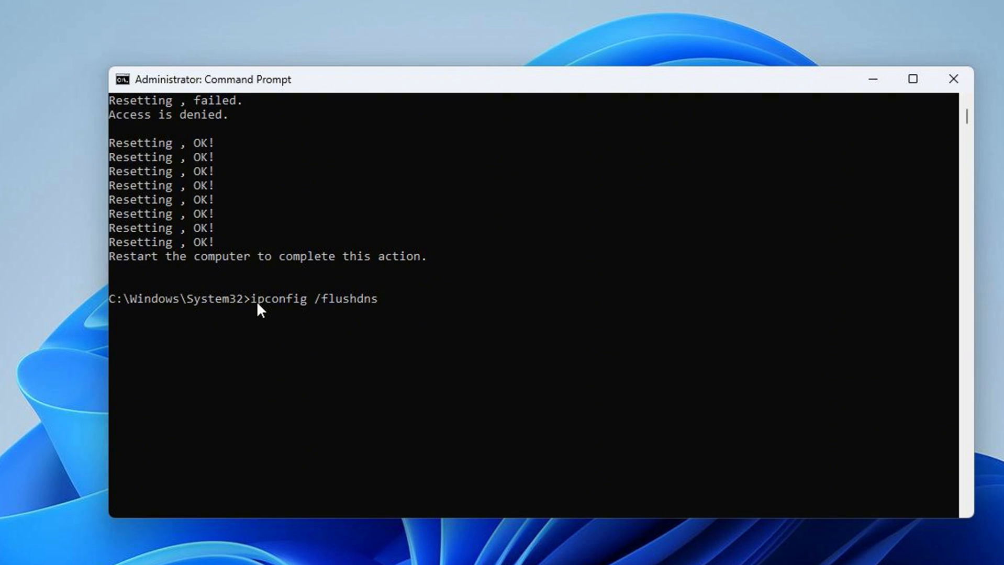
key("Return")
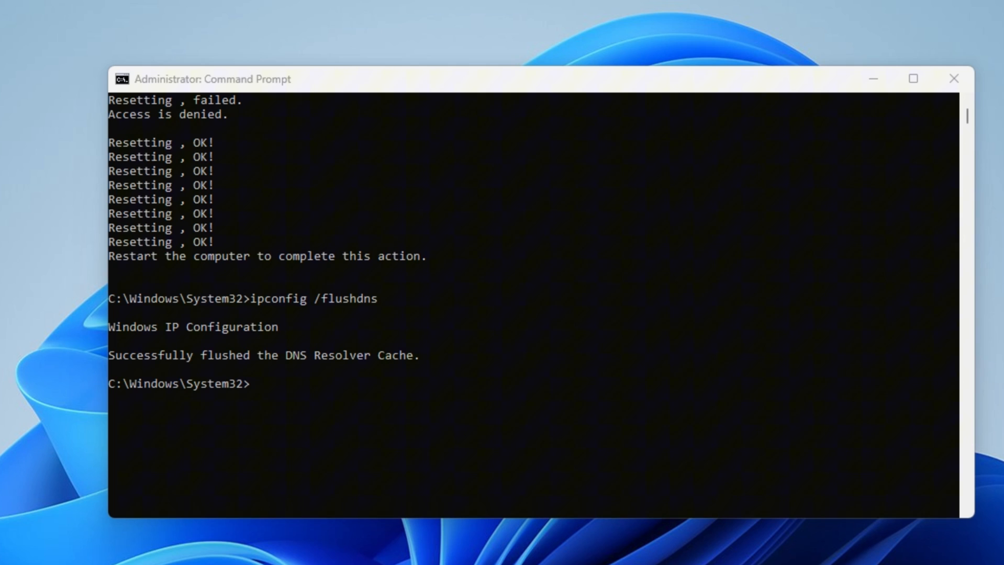
mouse_move(48, 337)
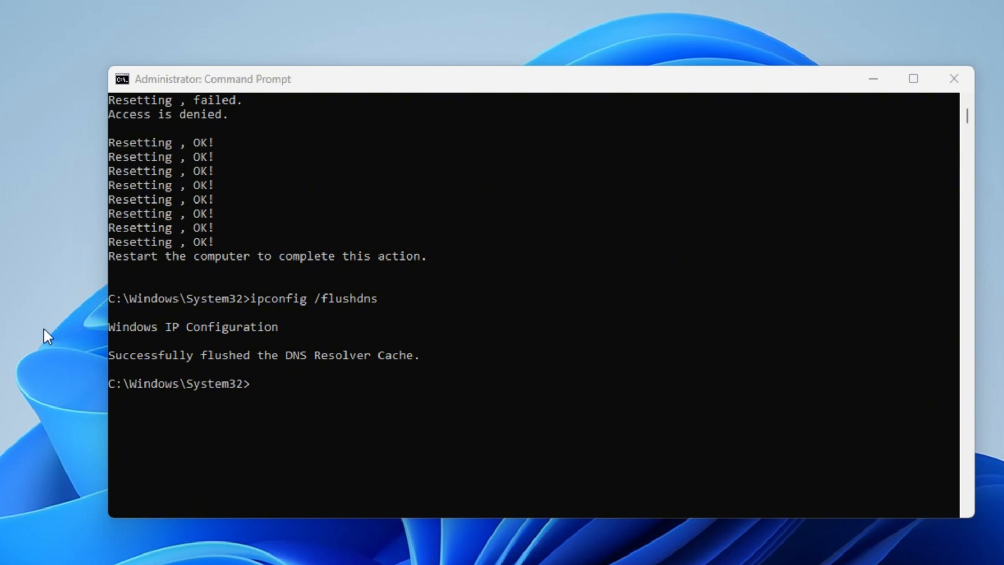
Step: Reset the Winsock Catalog with 'netsh winsock reset', then begin closing the window
type("netsh winsock reset")
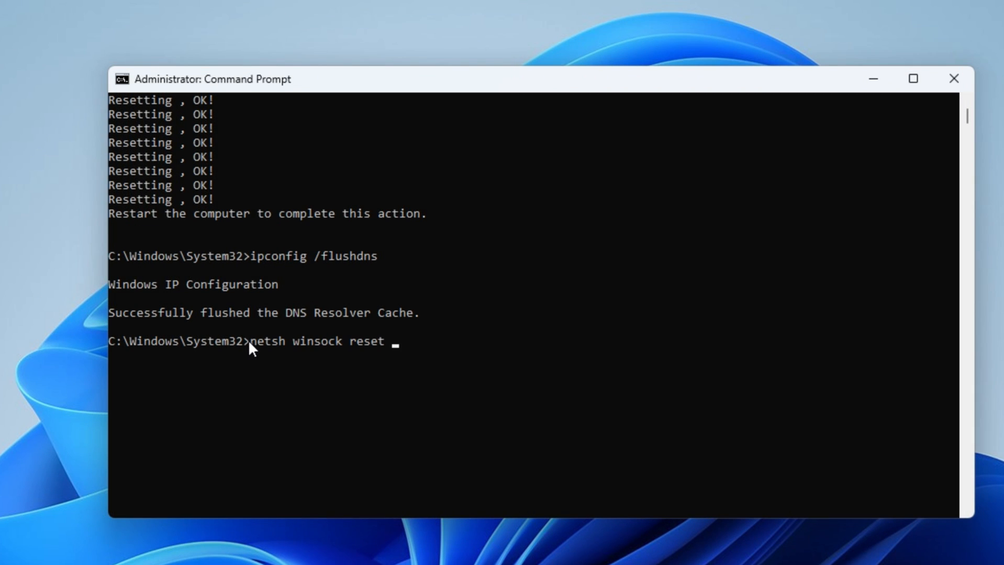
key("Return")
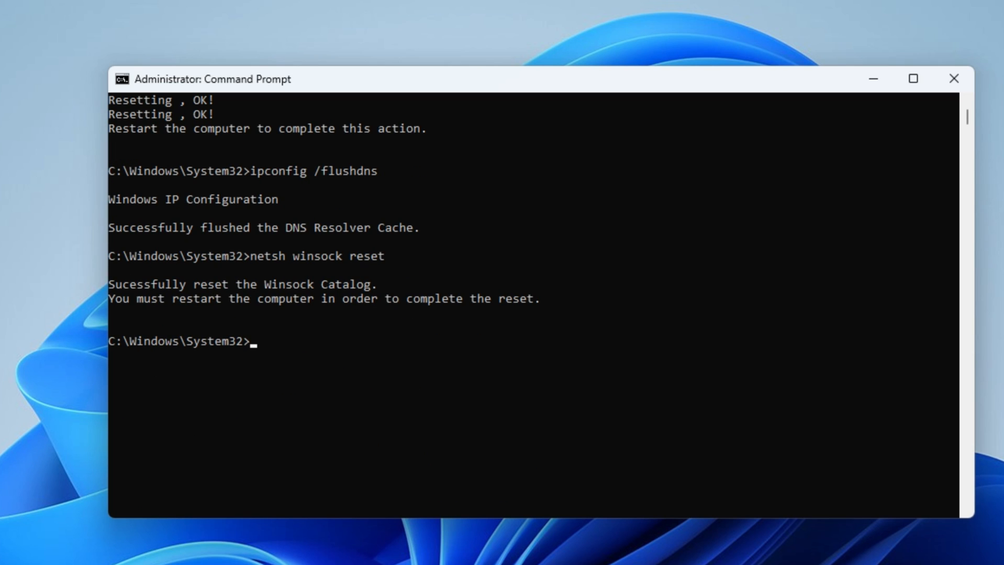
type("e")
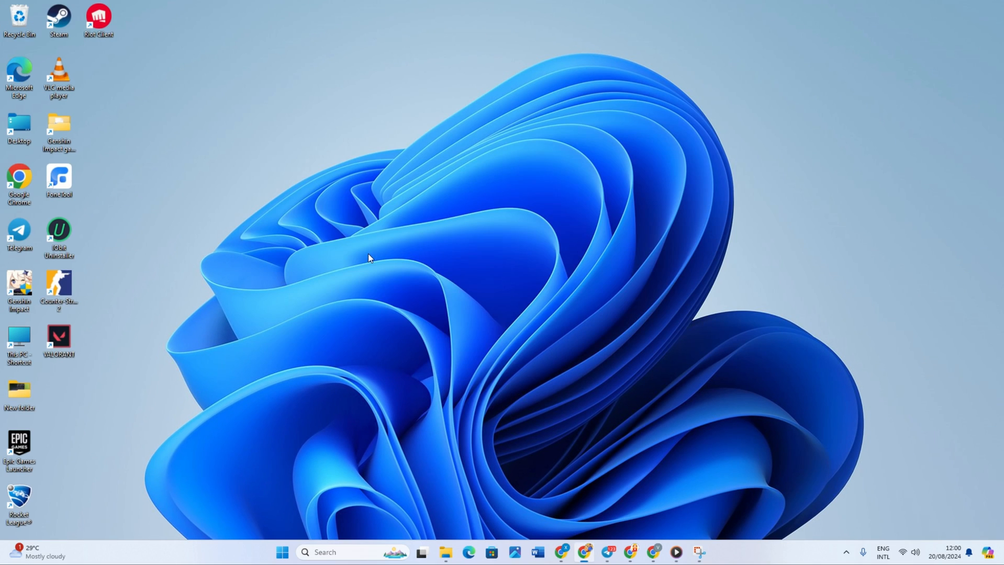
Step: Bring up the Start menu from the taskbar
left_click(282, 552)
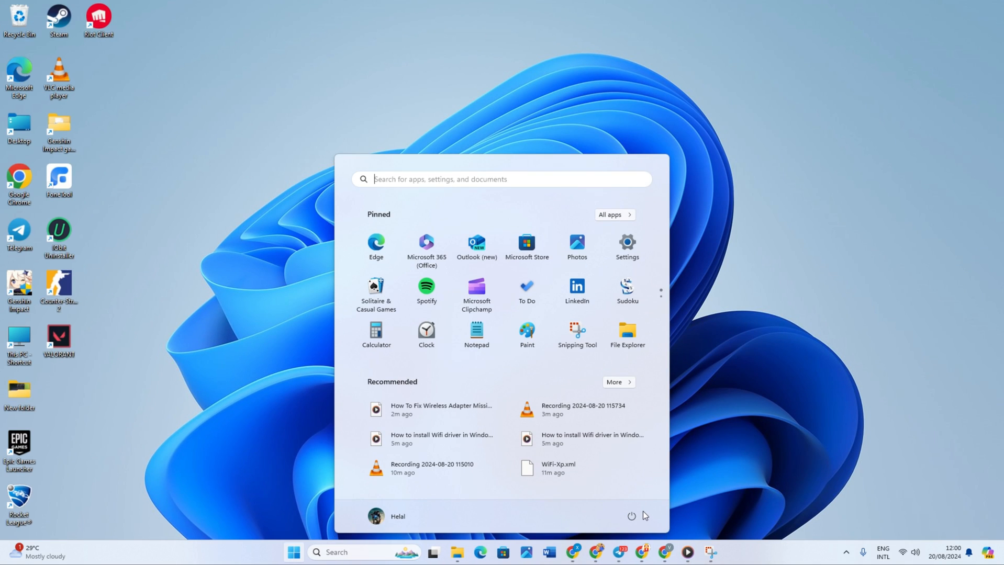
mouse_move(762, 472)
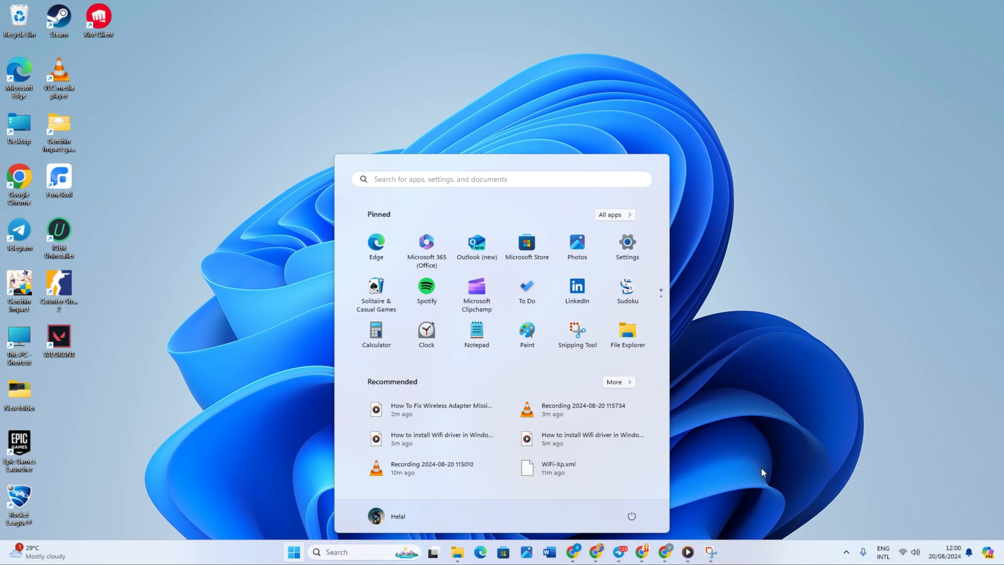